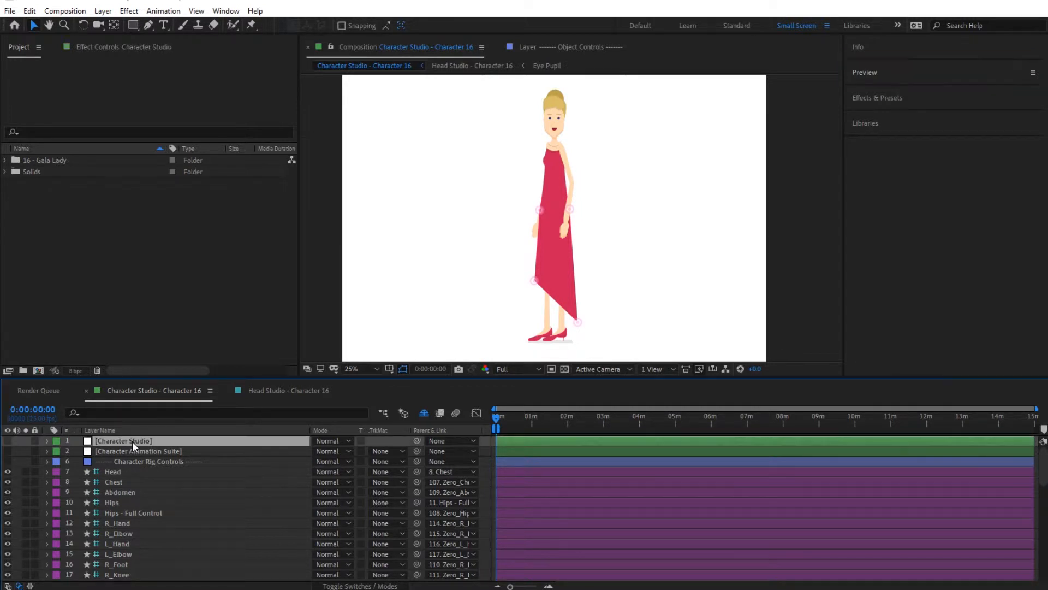
# Step: Enable Add Skirt under the Character Studio rig's Skirt settings, showing the long red skirt
pyautogui.click(122, 440)
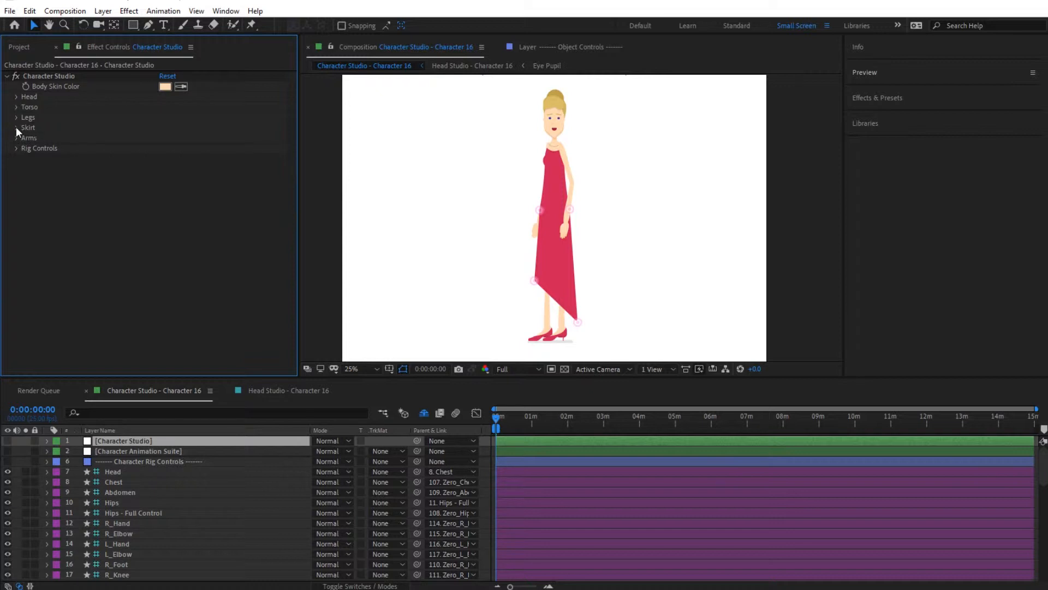
pyautogui.click(16, 128)
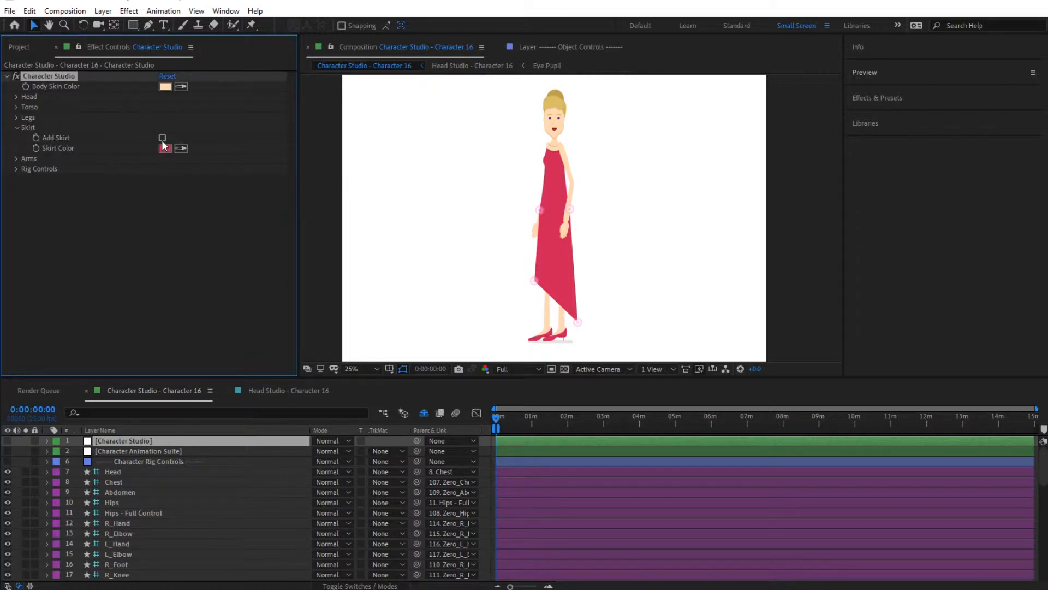
pyautogui.click(161, 138)
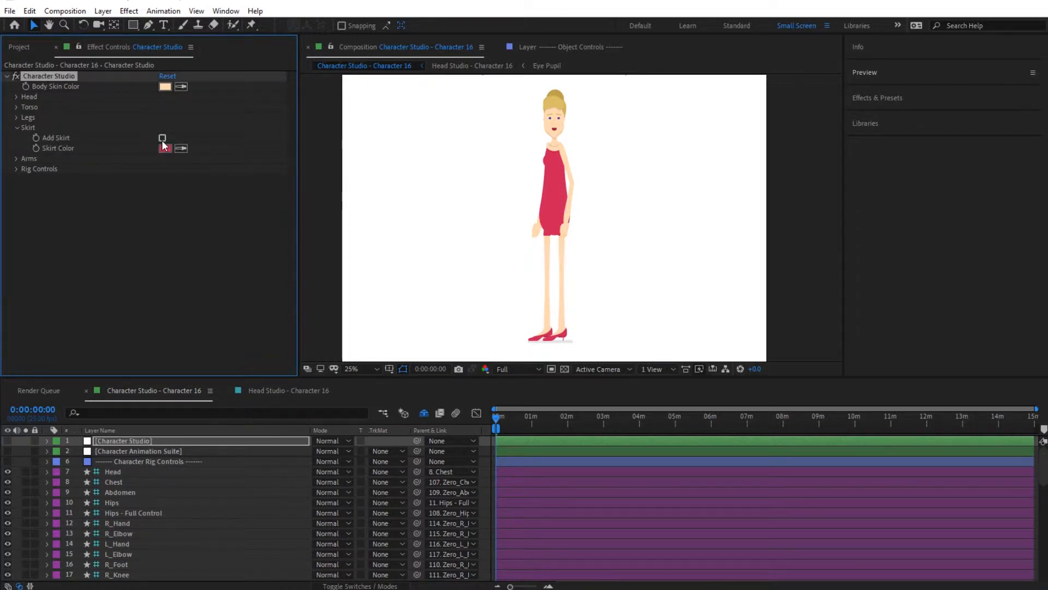
pyautogui.click(161, 137)
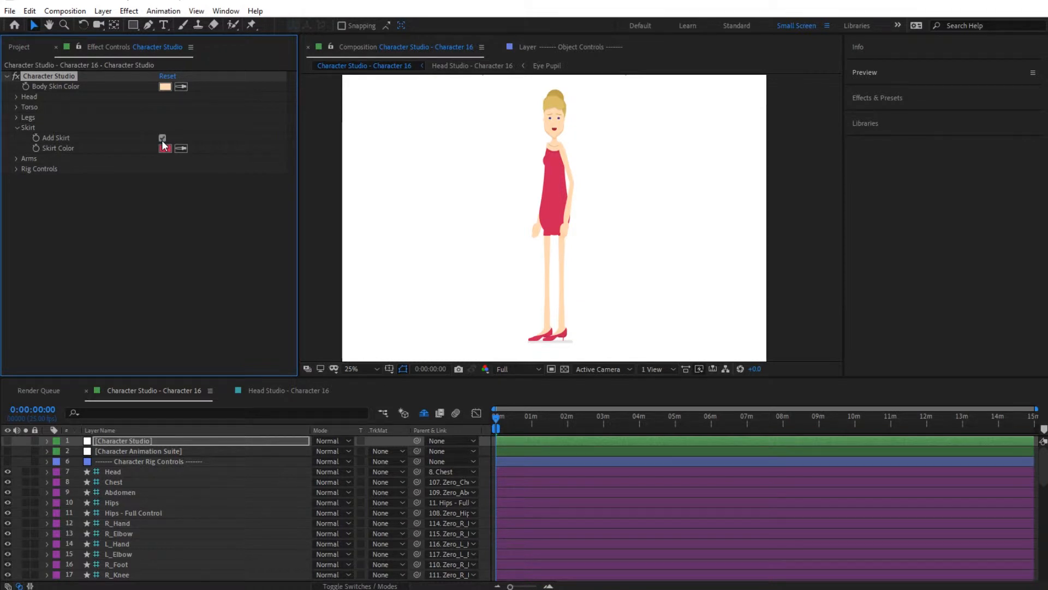
pyautogui.click(162, 137)
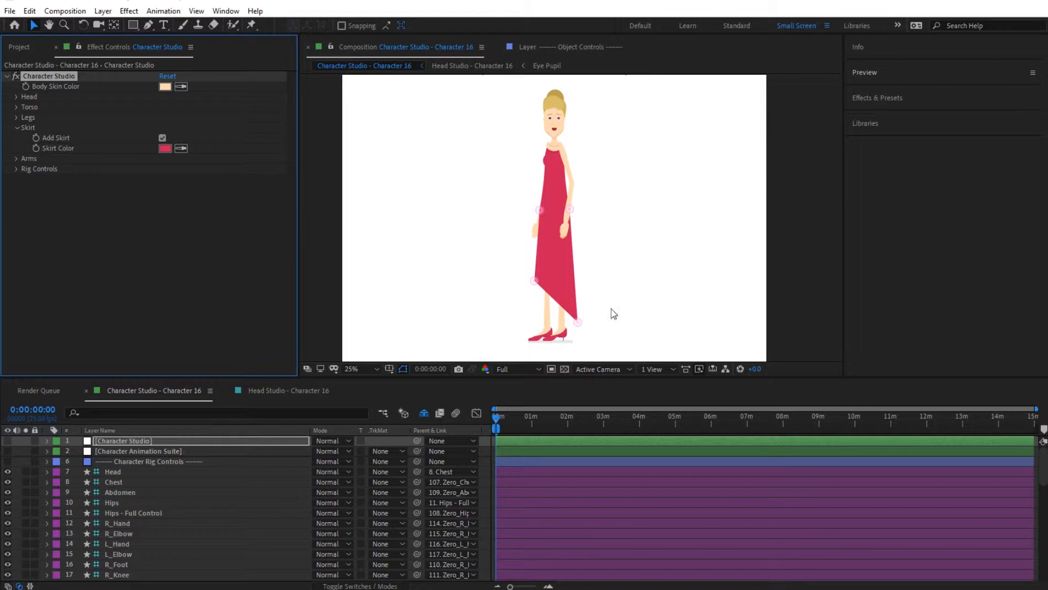
pyautogui.click(551, 217)
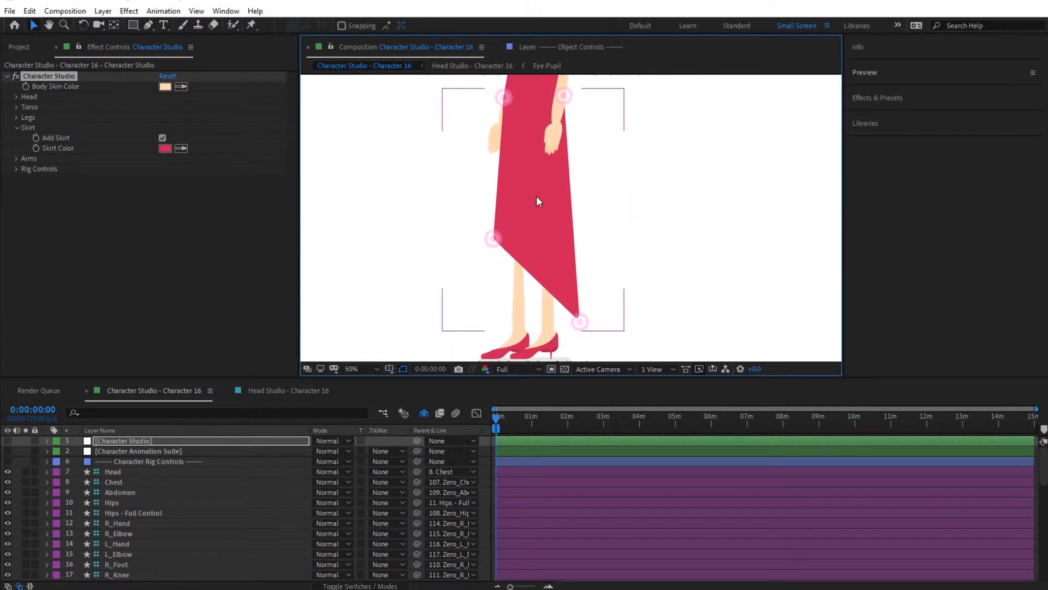
# Step: Zoom the Composition viewer in on the red skirt
pyautogui.scroll(-3)
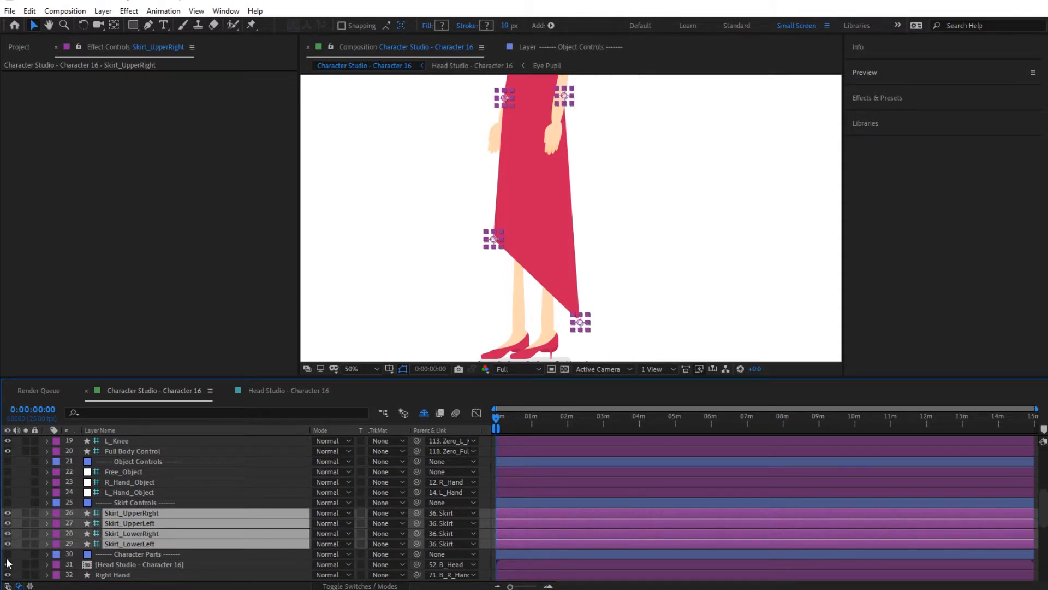
# Step: Select the Skirt Controls group and its lower-left corner control to reposition the corners
pyautogui.click(137, 502)
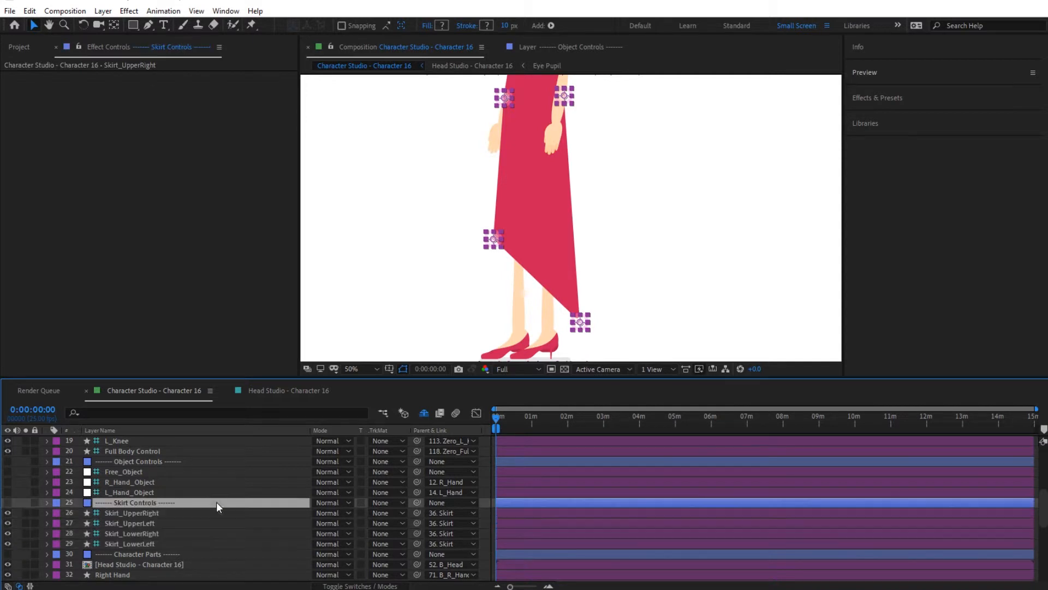
pyautogui.click(134, 502)
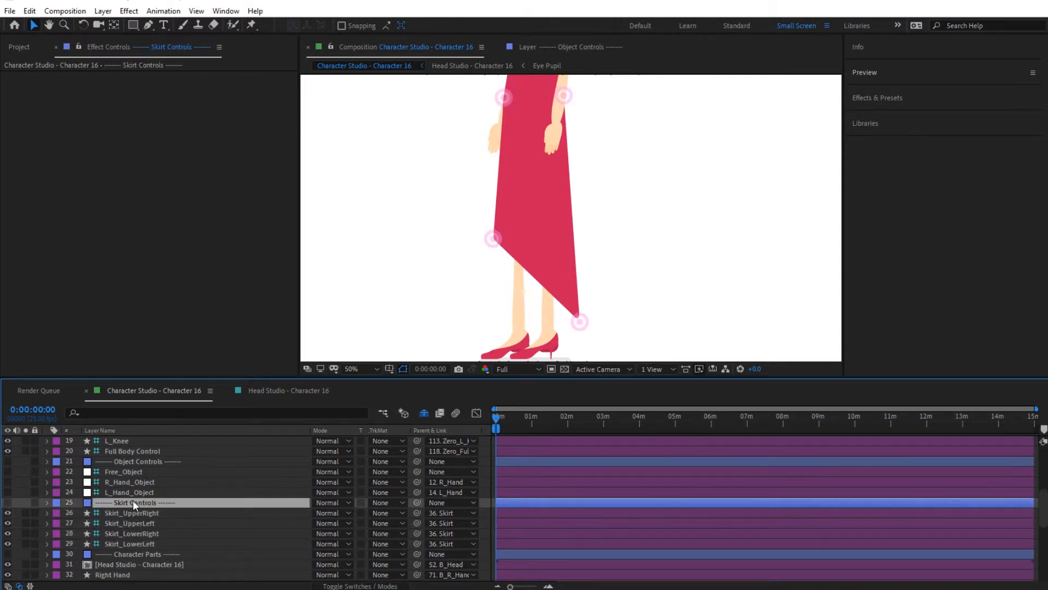
pyautogui.click(131, 513)
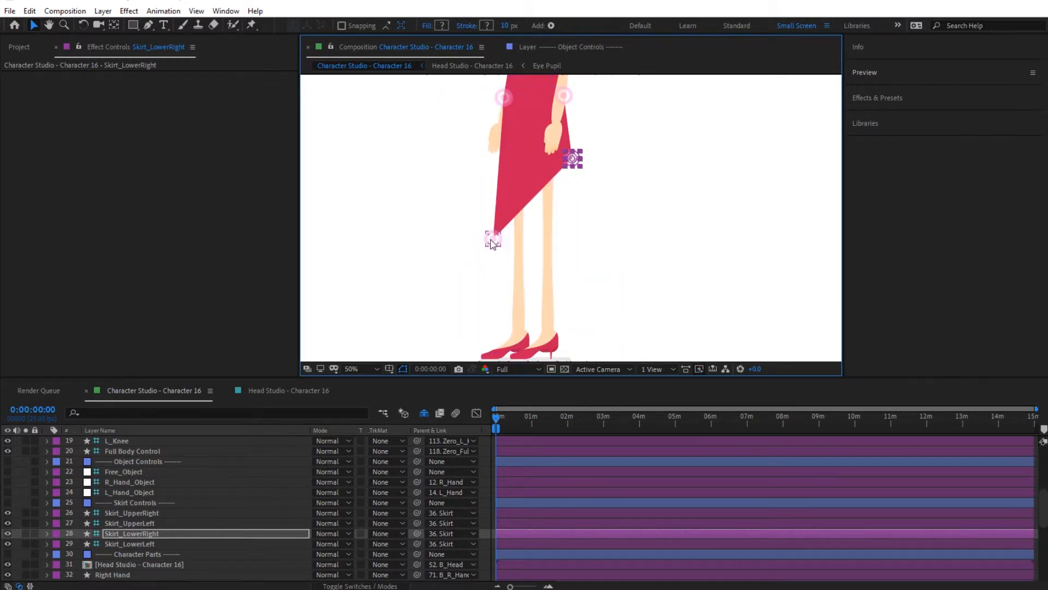
pyautogui.click(129, 543)
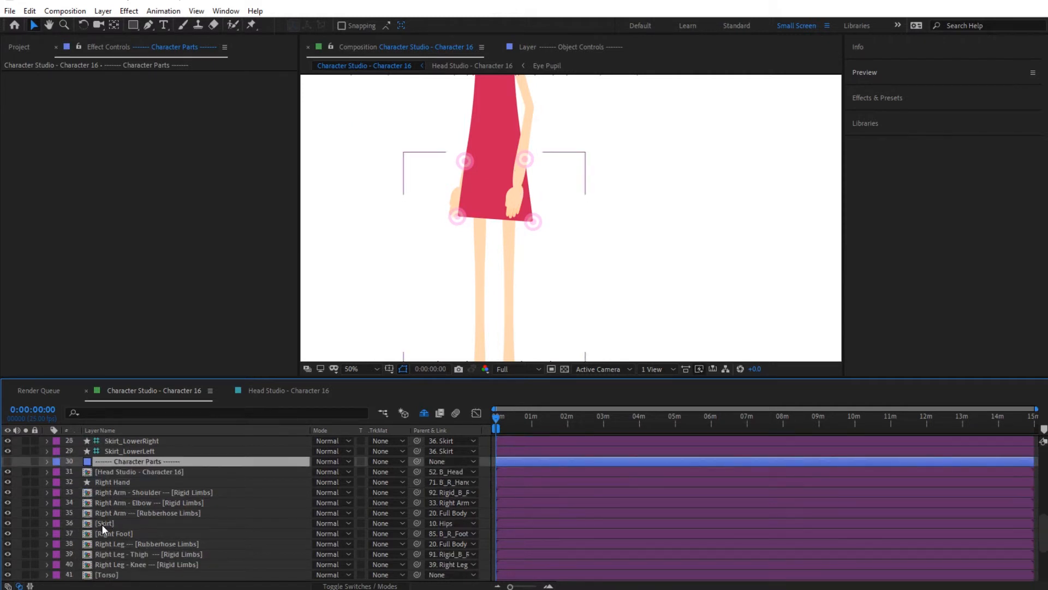
# Step: Drag the [Skirt] layer beneath the [Torso] layer in the timeline stack
pyautogui.click(104, 523)
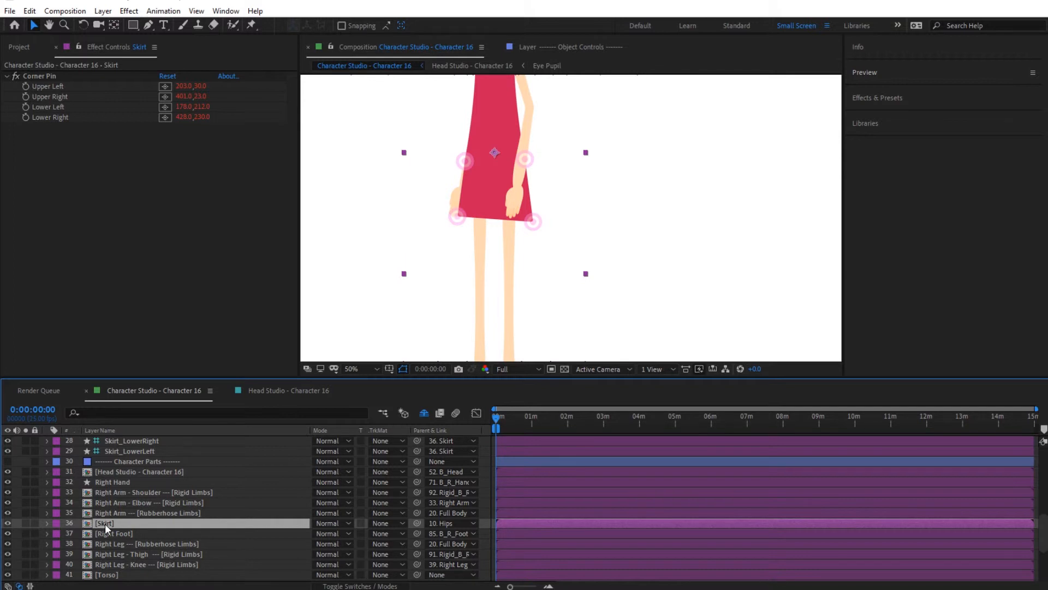
pyautogui.scroll(-3)
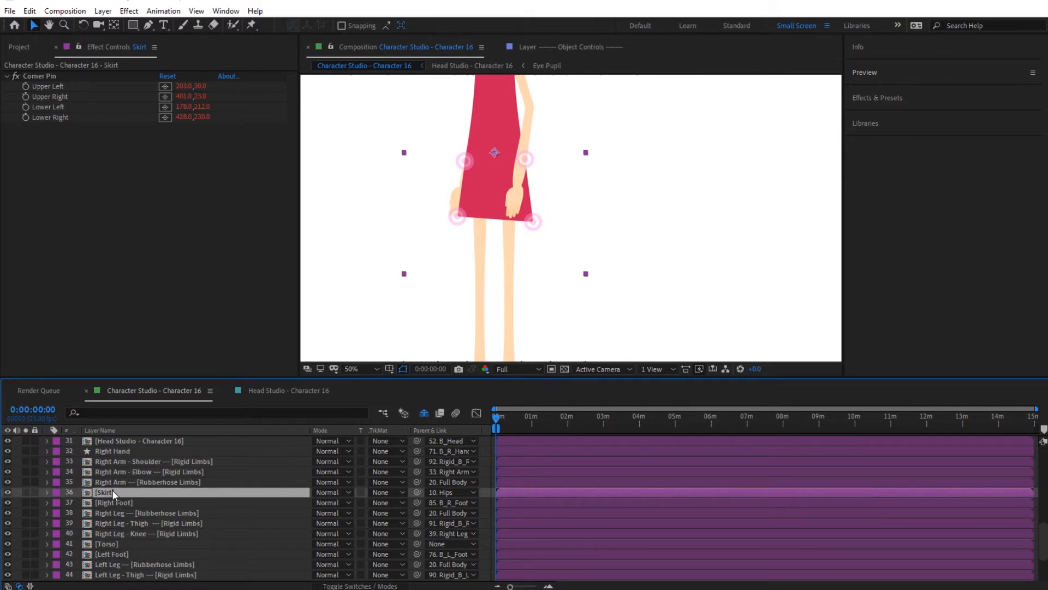
pyautogui.click(134, 543)
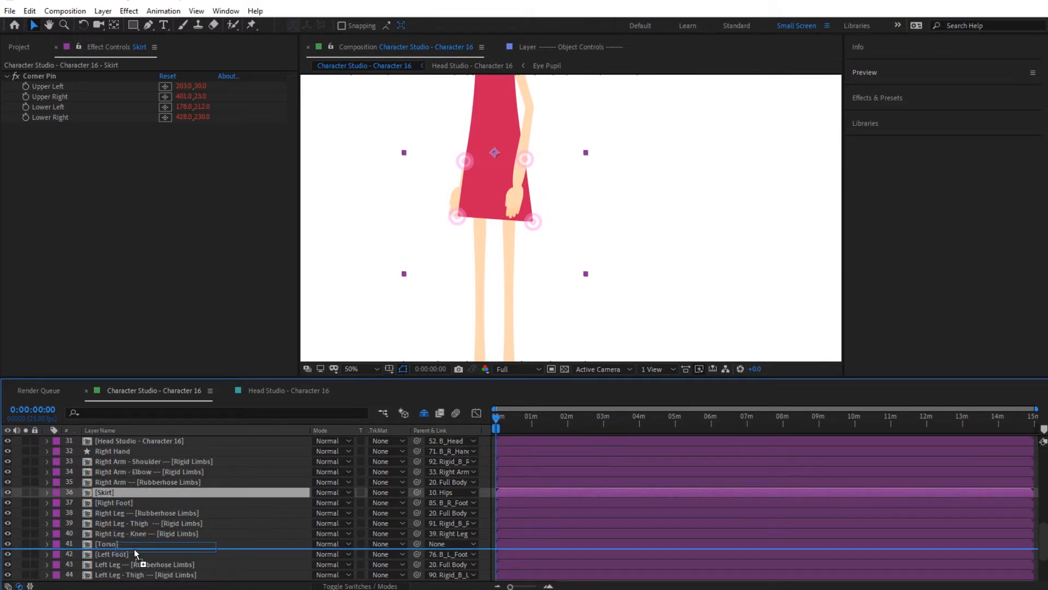
pyautogui.scroll(-3)
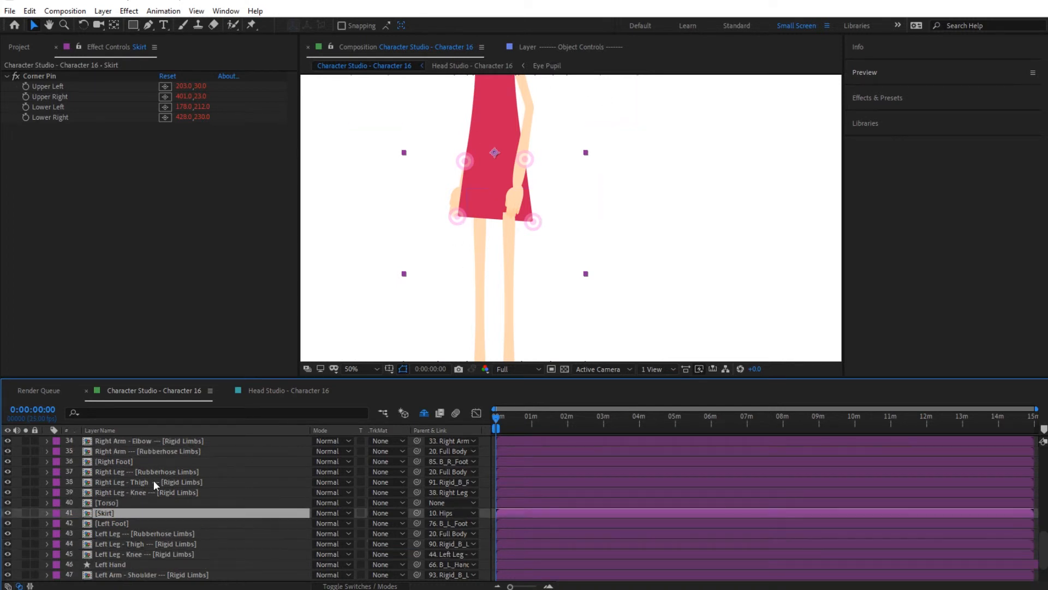
pyautogui.scroll(-3)
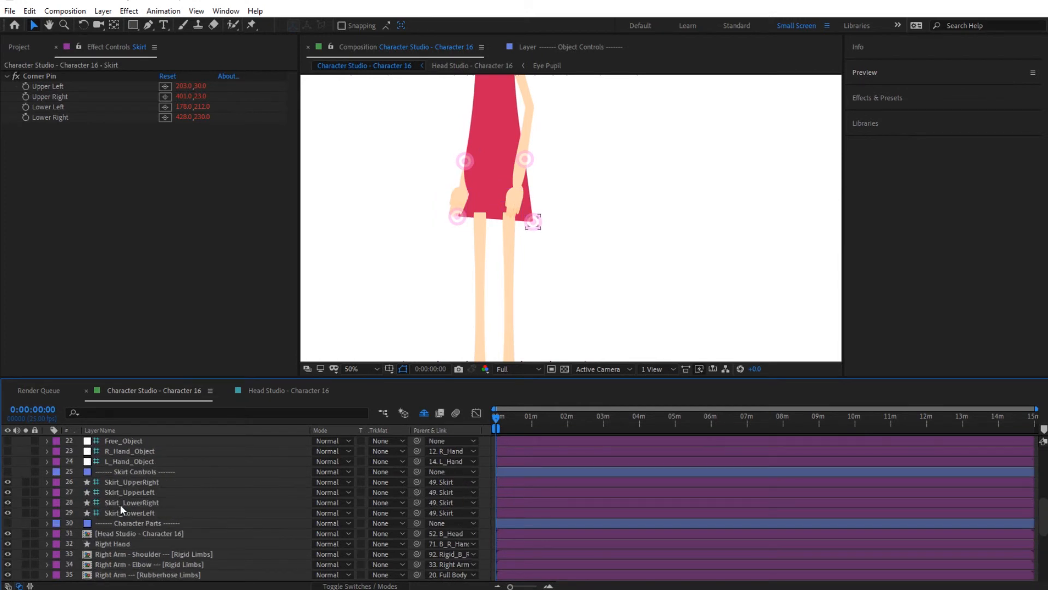
# Step: Drag the Skirt_LowerRight control down toward knee level, then zoom the viewer out
pyautogui.click(132, 502)
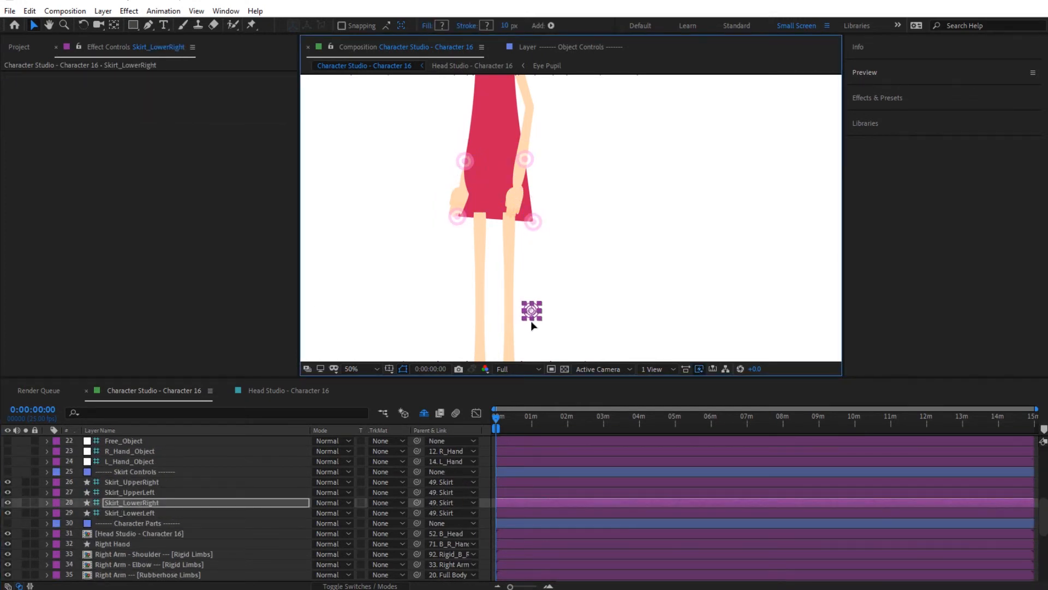
pyautogui.moveTo(532, 311); pyautogui.dragTo(534, 324)
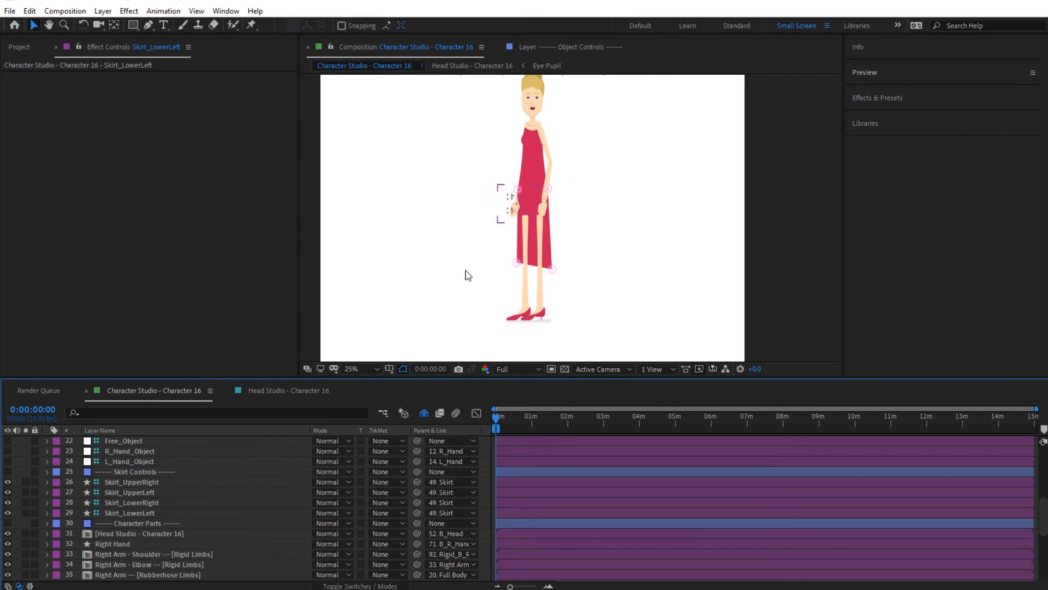
pyautogui.scroll(-3)
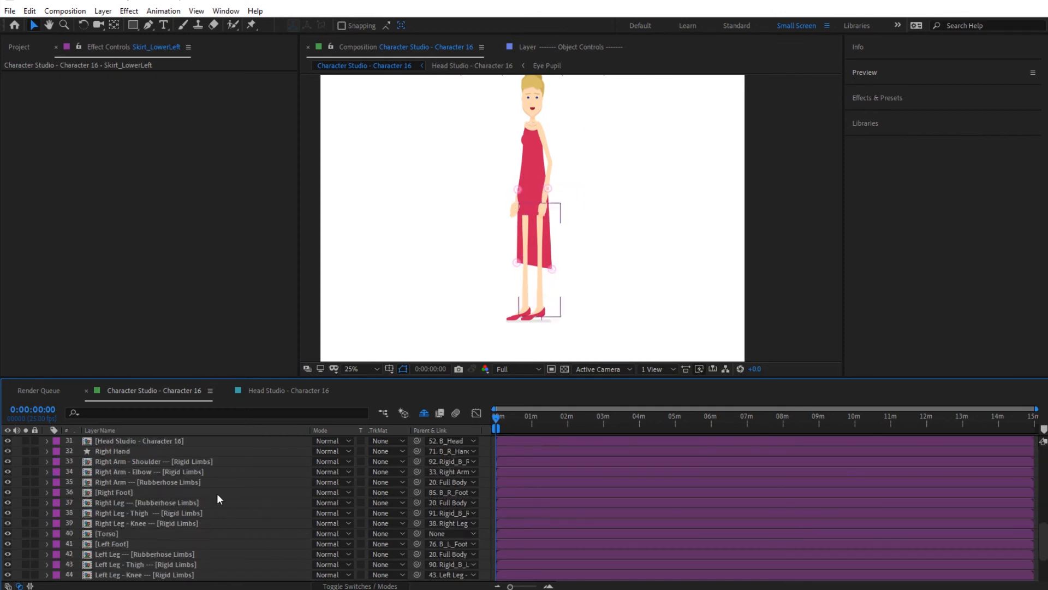